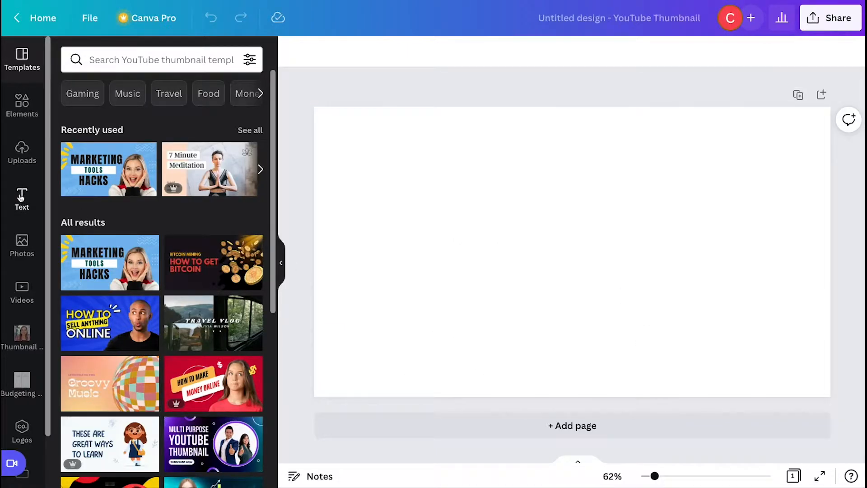
# Step: Browse the Text panel's heading presets, recent styles and font combinations
pyautogui.click(21, 199)
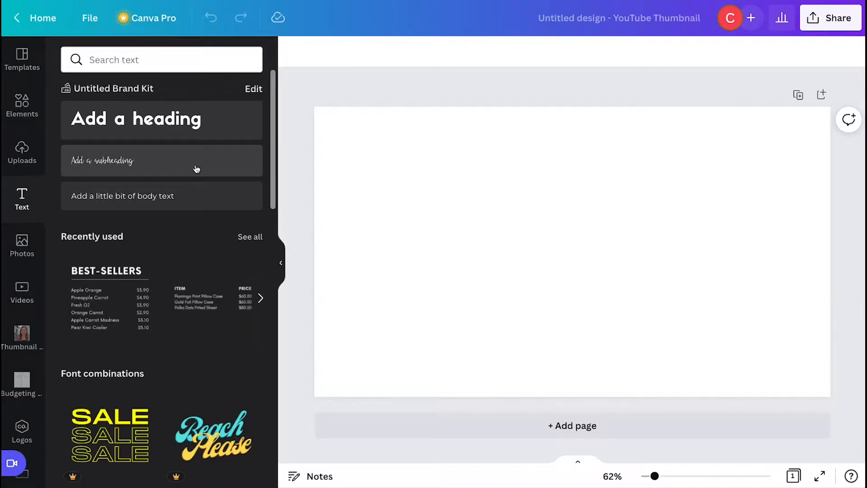
pyautogui.scroll(-3)
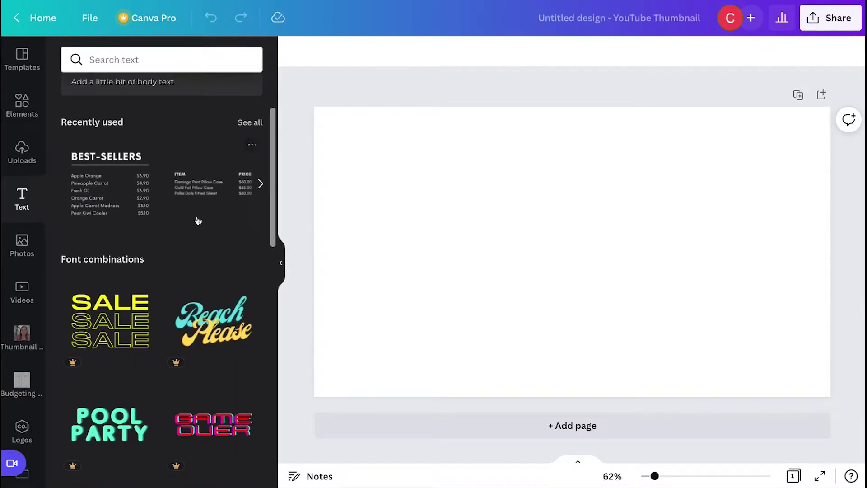
pyautogui.scroll(-3)
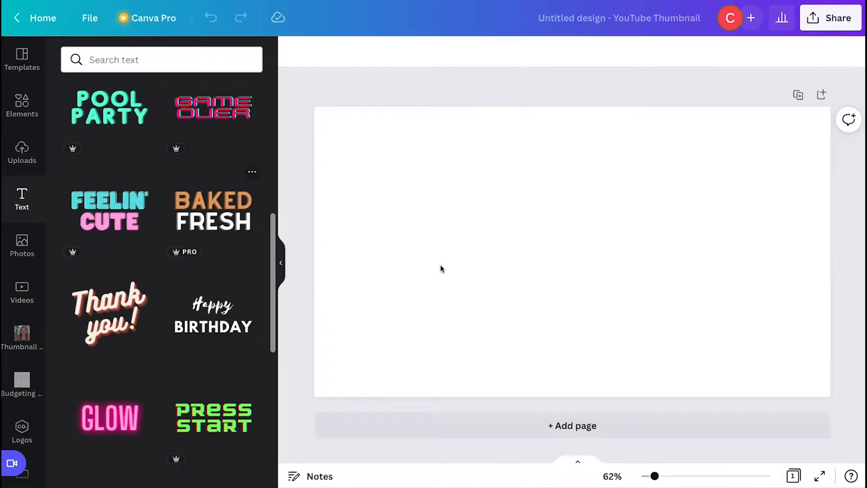
# Step: Place the FEELIN' CUTE font combination and change CUTE to GREAT
pyautogui.click(109, 211)
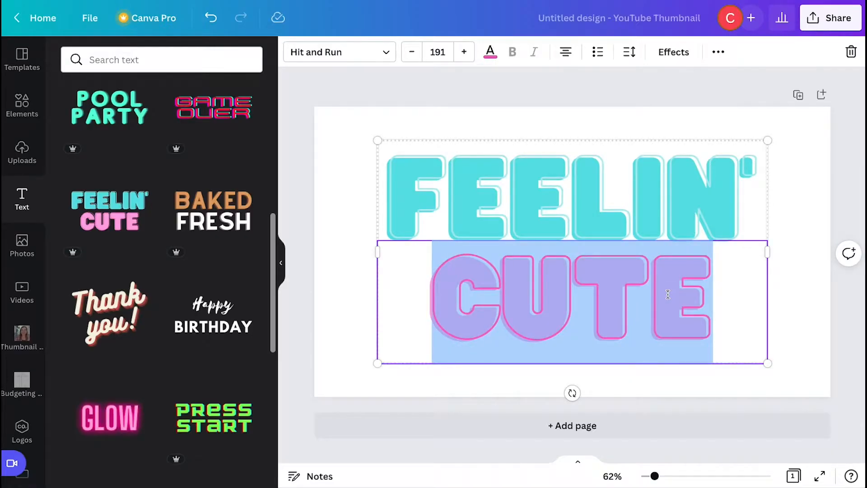
pyautogui.write('GREA')
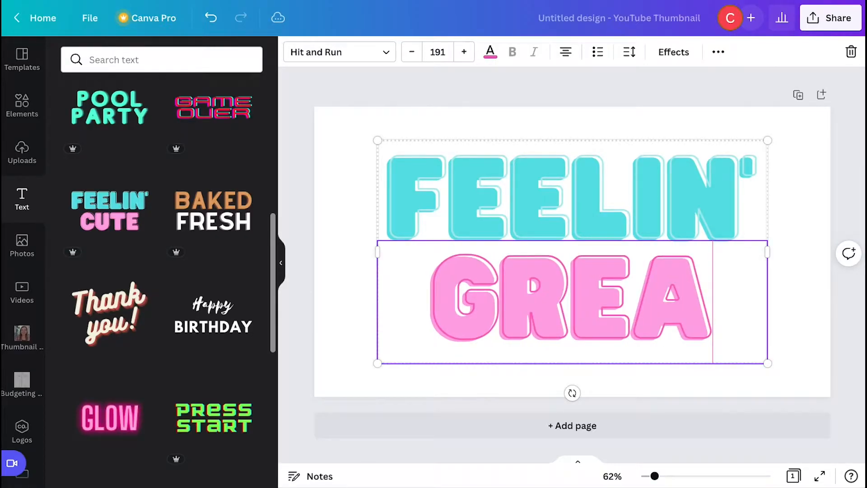
pyautogui.write('T')
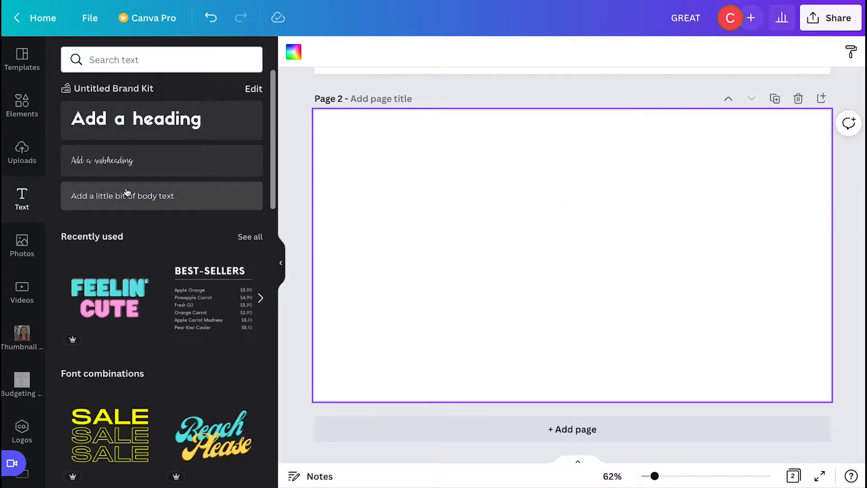
pyautogui.moveTo(161, 119)
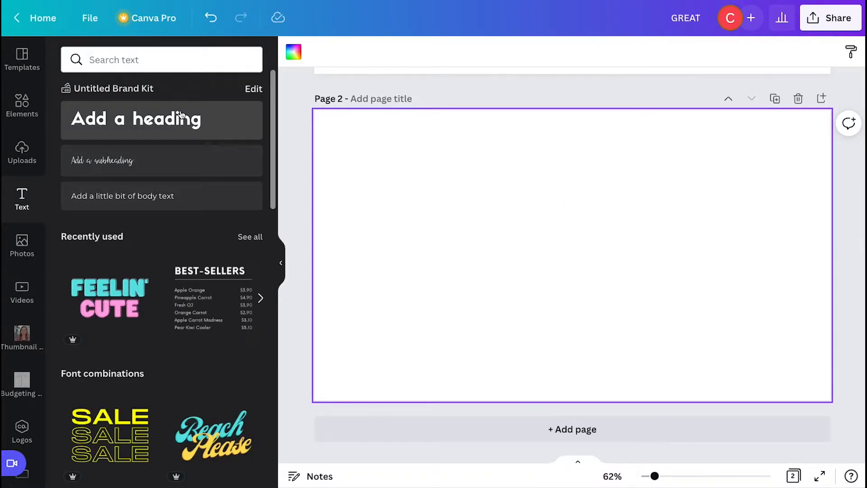
# Step: Add a HEADING title near the top of page 2 and reduce its font size
pyautogui.click(161, 119)
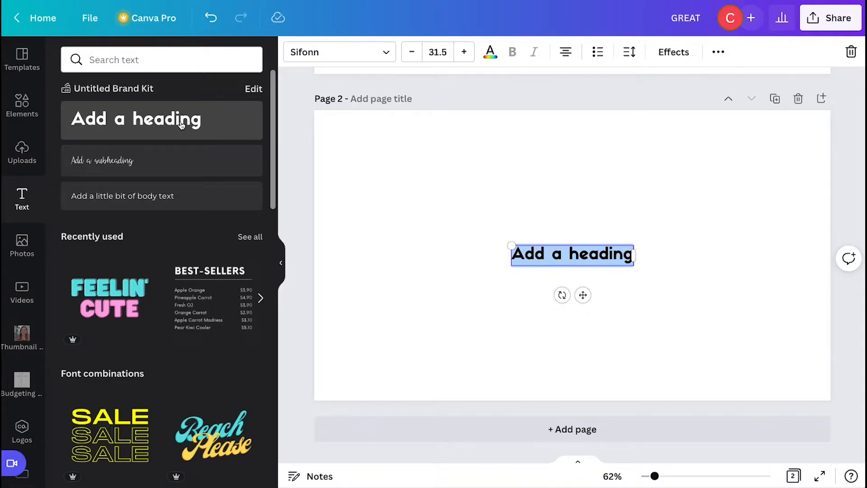
pyautogui.write('HEADING')
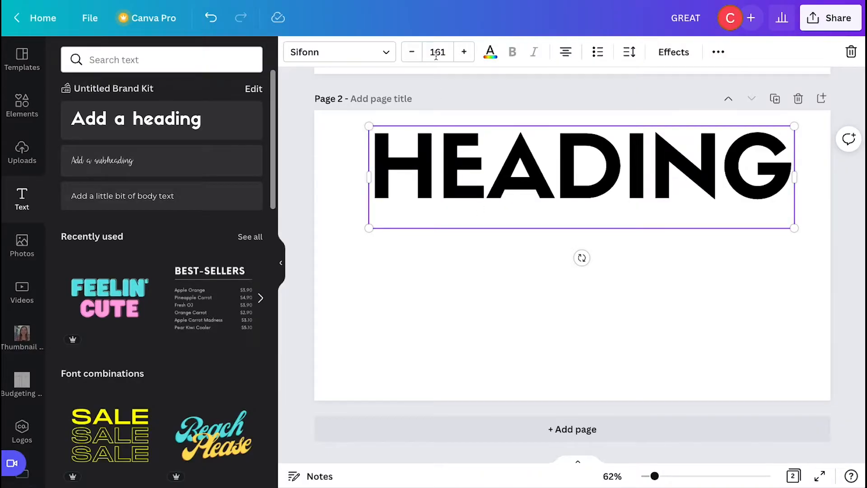
pyautogui.click(412, 52)
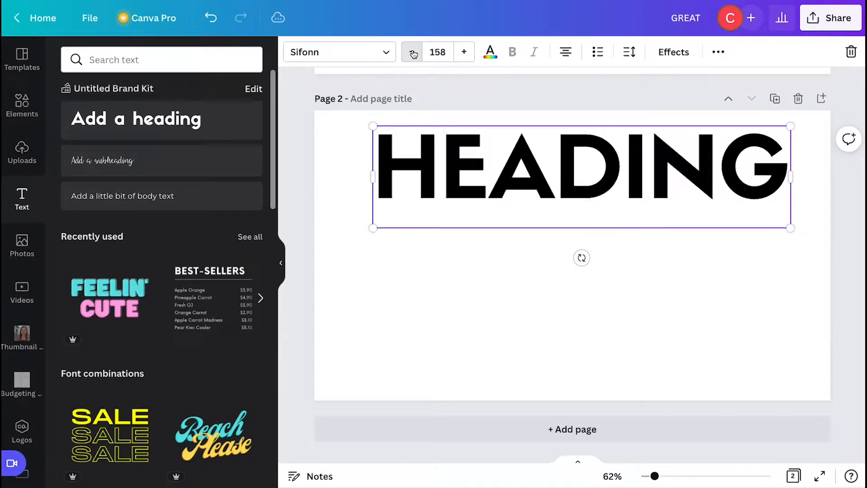
pyautogui.click(412, 52)
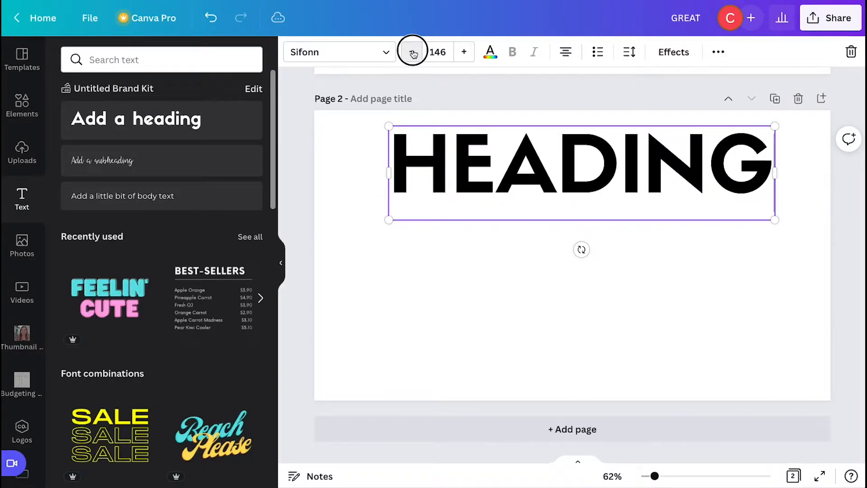
pyautogui.click(436, 51)
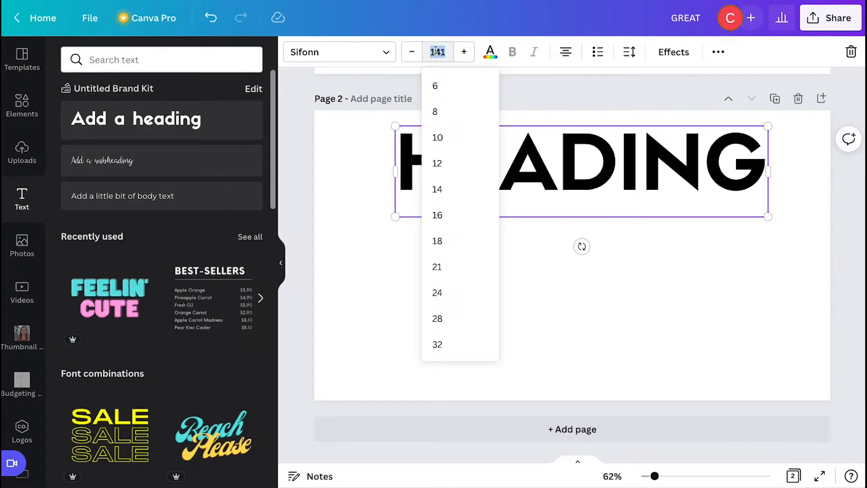
pyautogui.write('100')
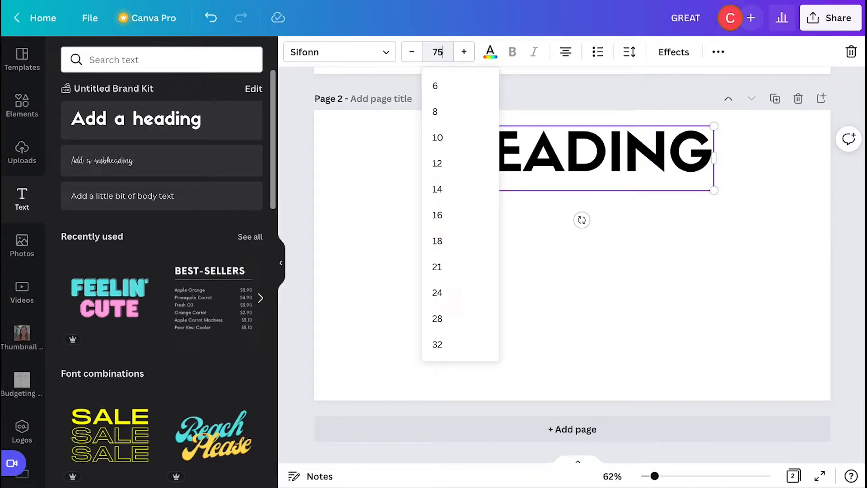
pyautogui.click(575, 277)
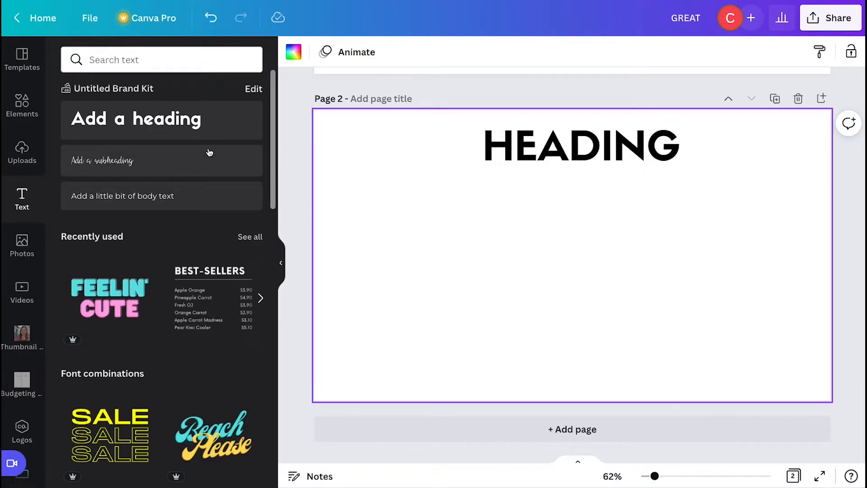
# Step: Add a subheading and try Mont Bold, Glacial Indifference and Lemon/Milk fonts on it
pyautogui.click(161, 161)
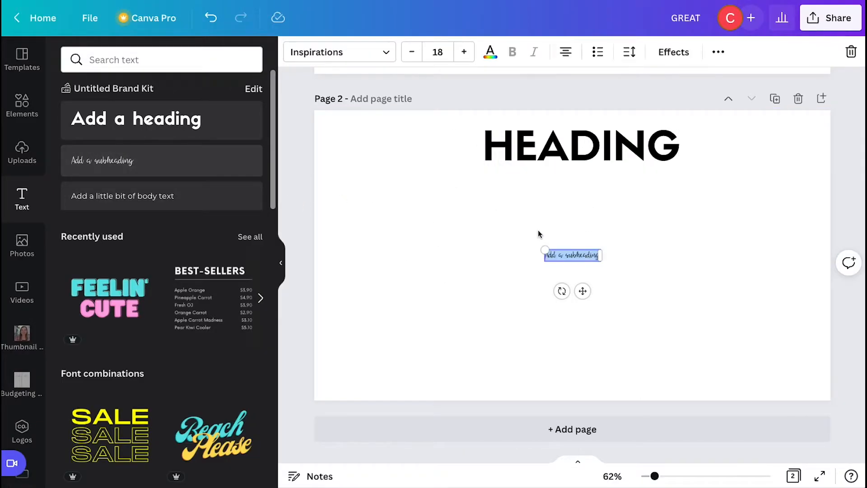
pyautogui.click(339, 52)
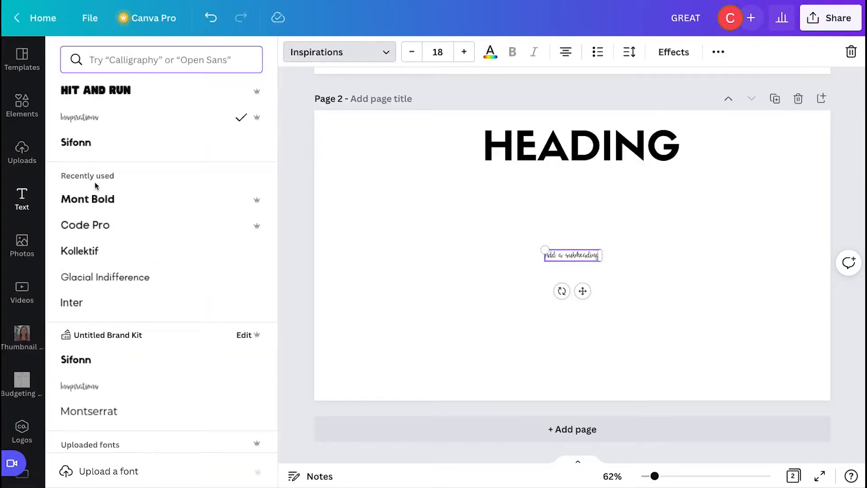
pyautogui.click(87, 199)
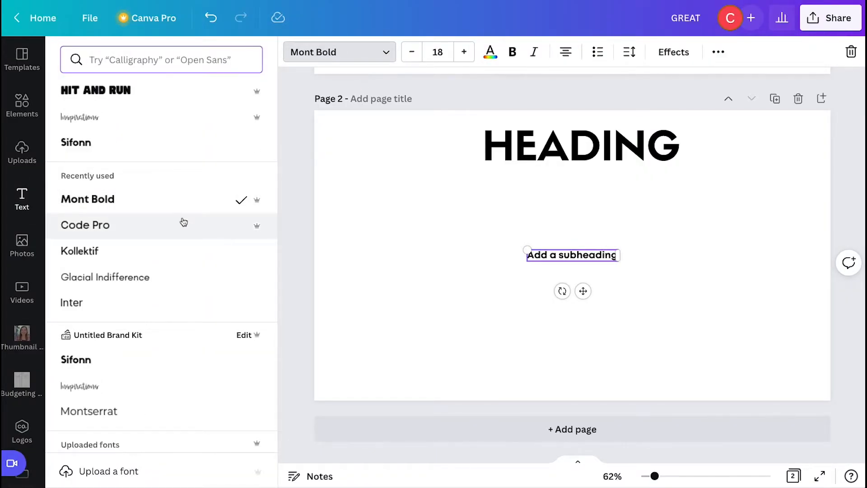
pyautogui.click(105, 277)
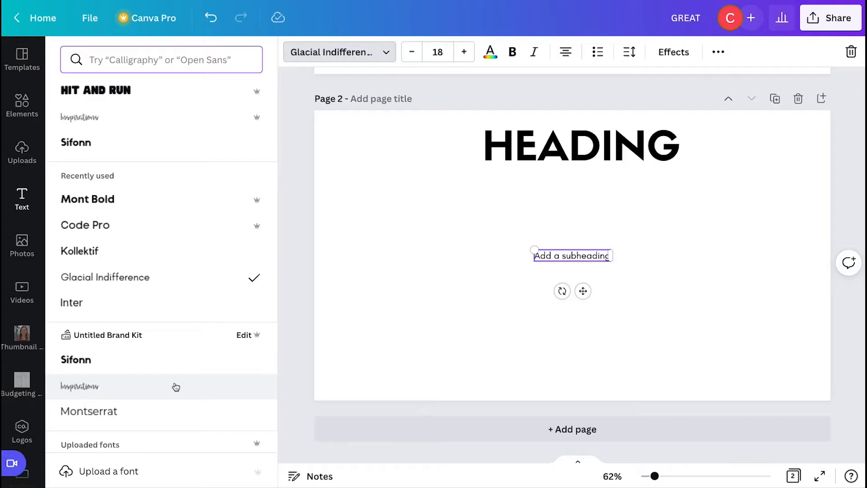
pyautogui.moveTo(120, 365)
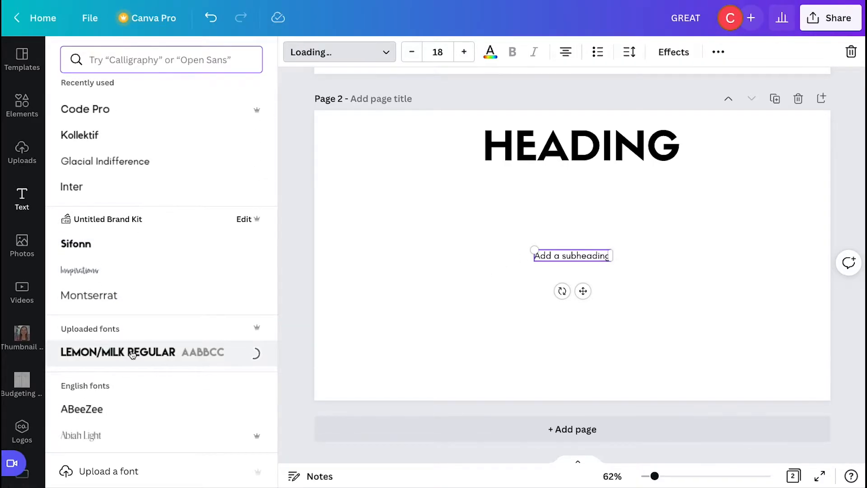
pyautogui.click(119, 352)
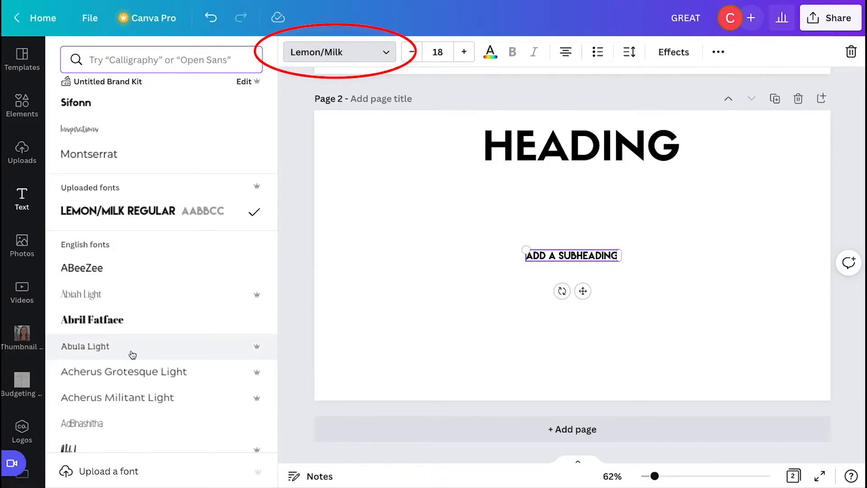
# Step: Try Agrandir Black and Ananias, then settle on another decorative subheading font
pyautogui.scroll(-3)
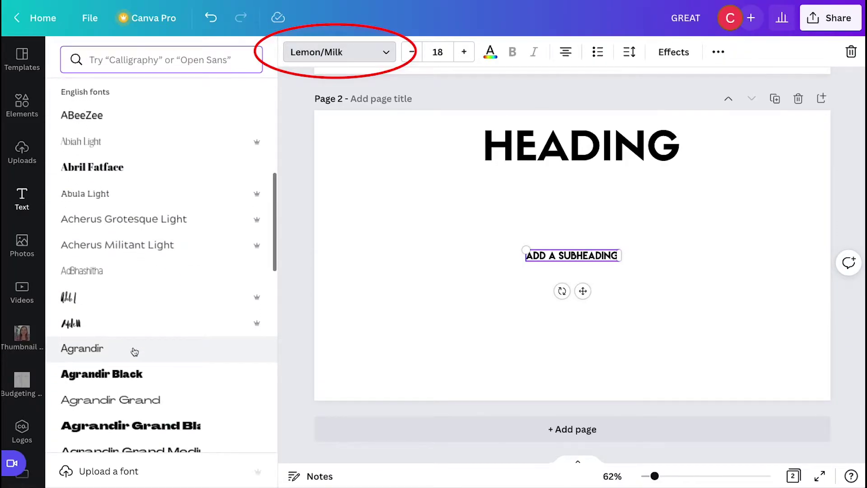
pyautogui.click(101, 373)
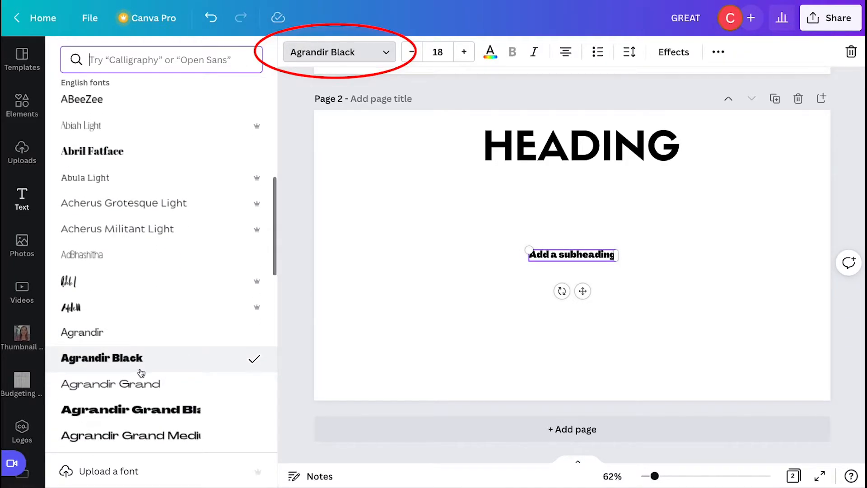
pyautogui.scroll(-3)
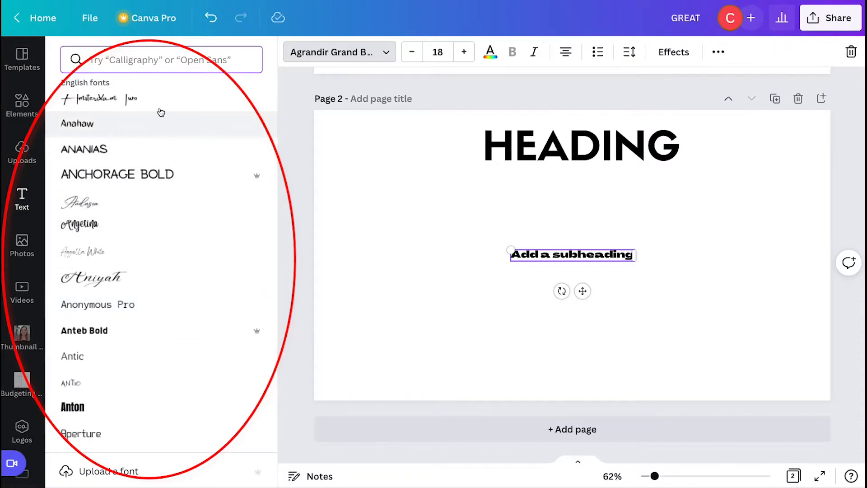
pyautogui.click(84, 149)
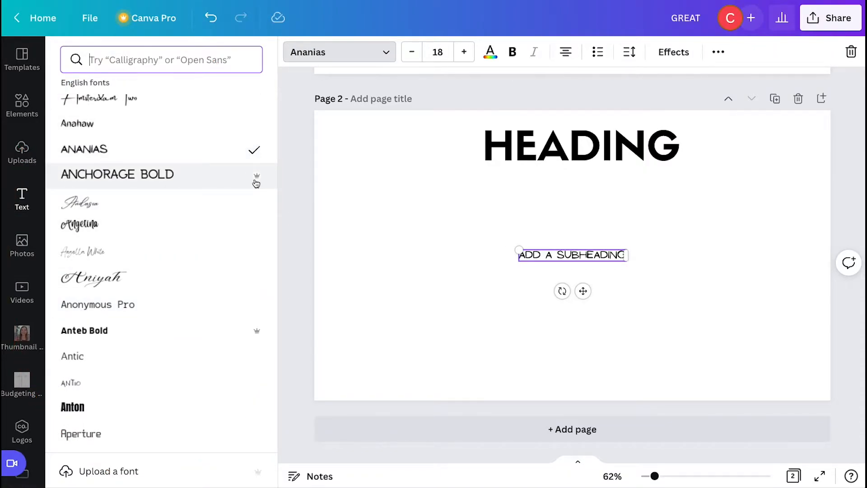
pyautogui.moveTo(256, 179)
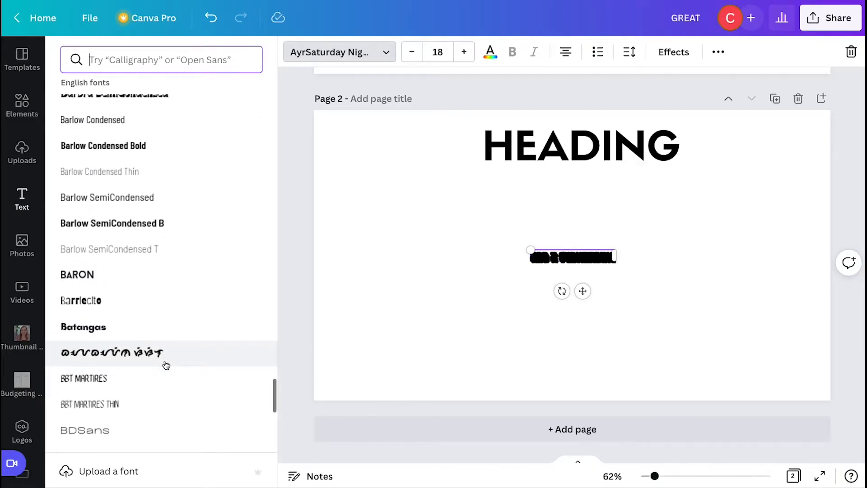
pyautogui.click(81, 301)
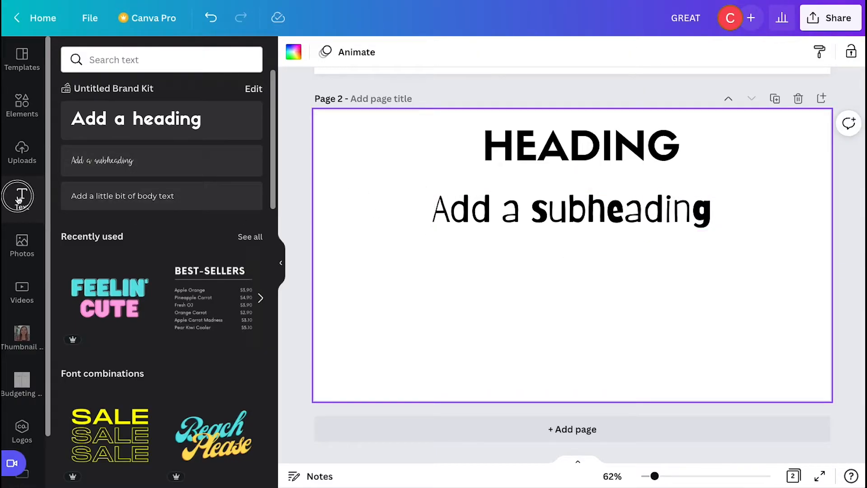
pyautogui.moveTo(107, 210)
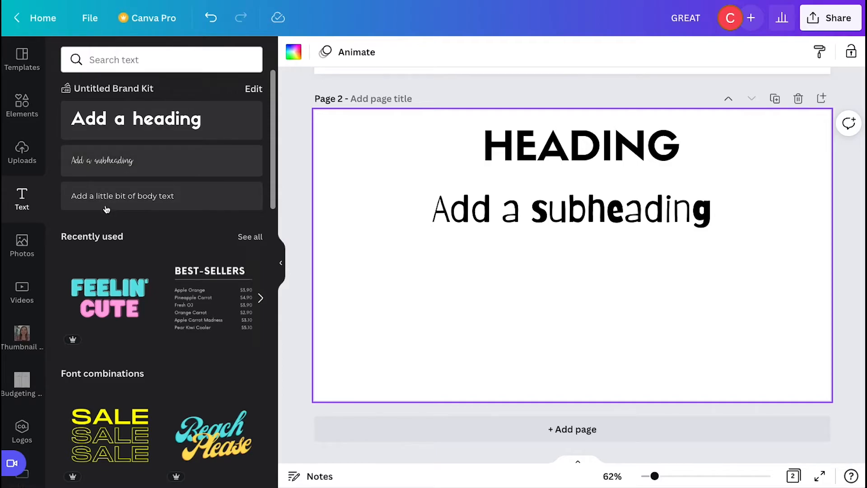
# Step: Add a body text box repeating 'Add a little bit of body text.'
pyautogui.click(161, 195)
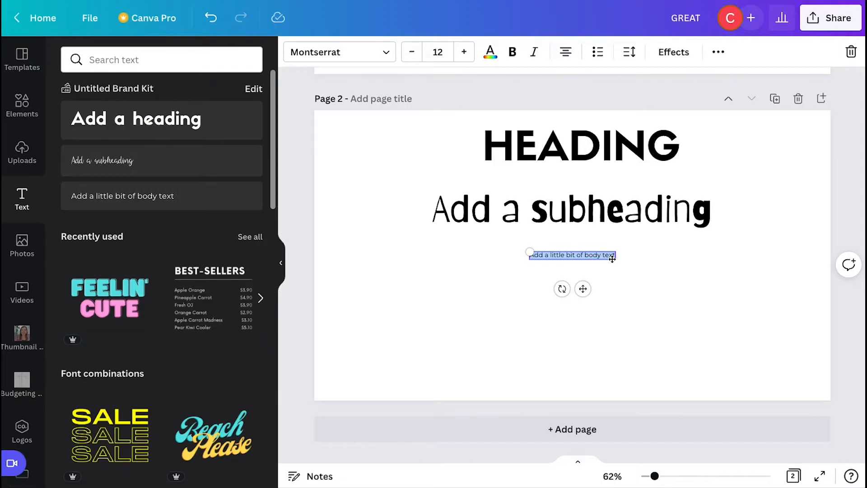
pyautogui.write('Add a little bit of body text.')
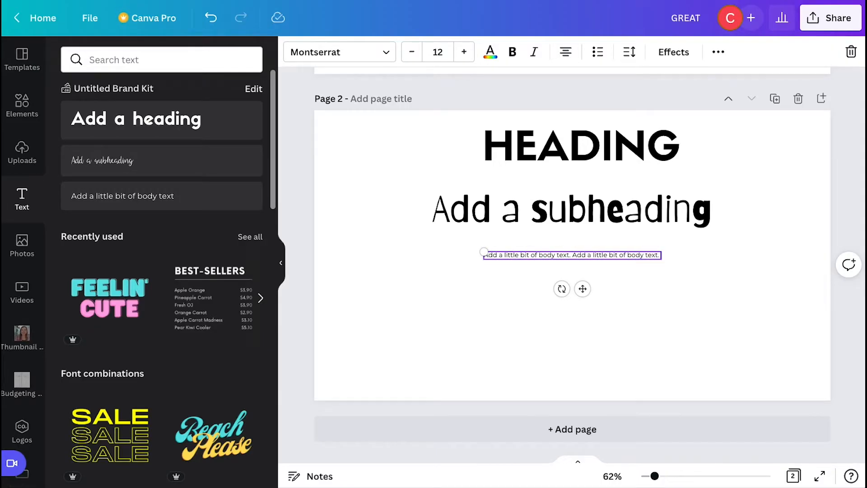
pyautogui.write('Add a little bit of body text. Add a little bit of body text.')
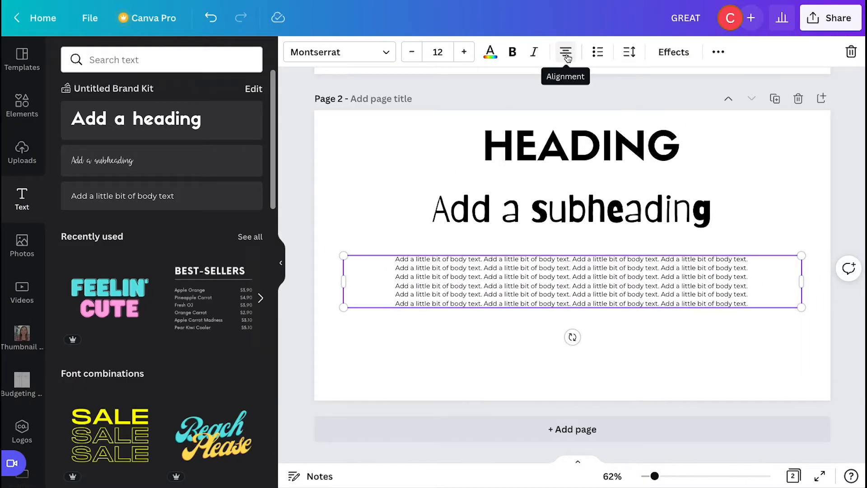
# Step: Try alignment and bullet options, then centre the body text with wider line spacing
pyautogui.click(469, 369)
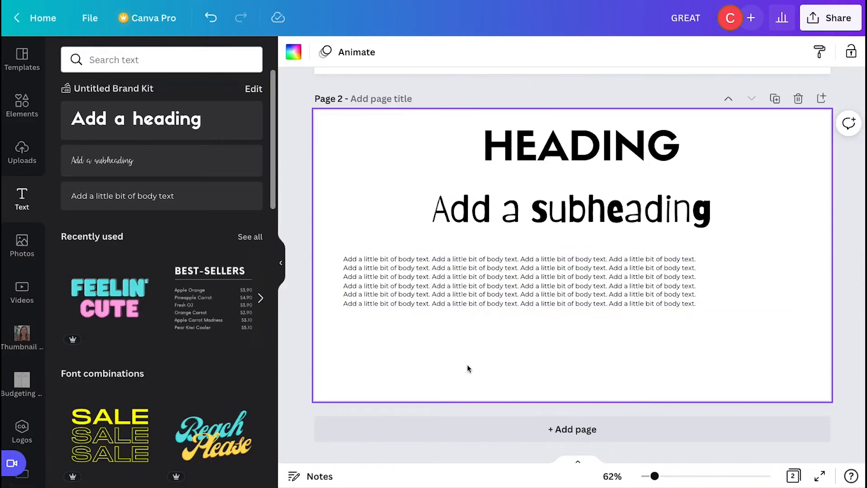
pyautogui.click(519, 284)
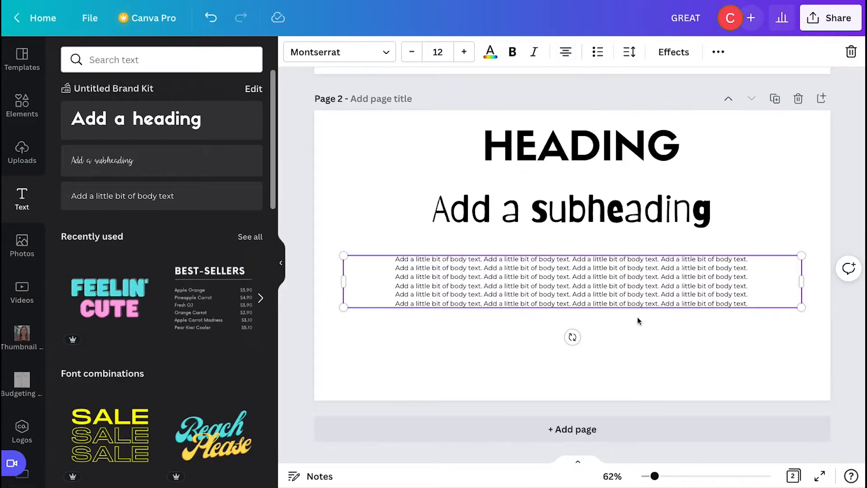
pyautogui.click(564, 52)
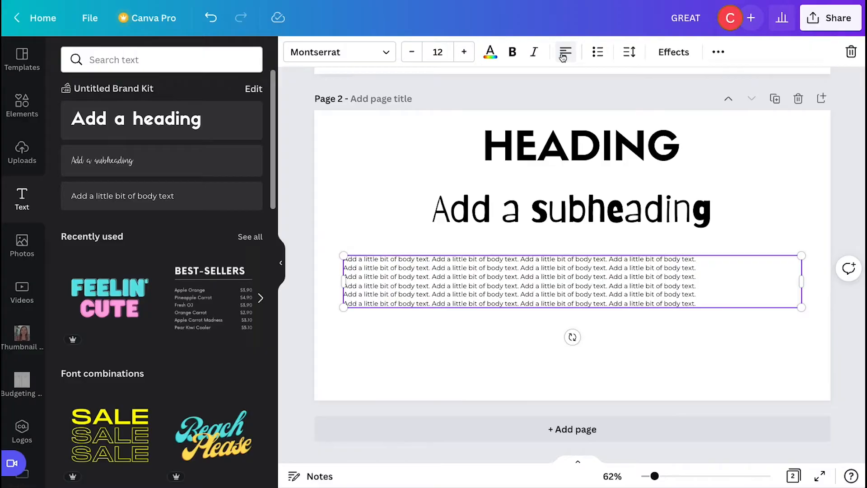
pyautogui.click(596, 51)
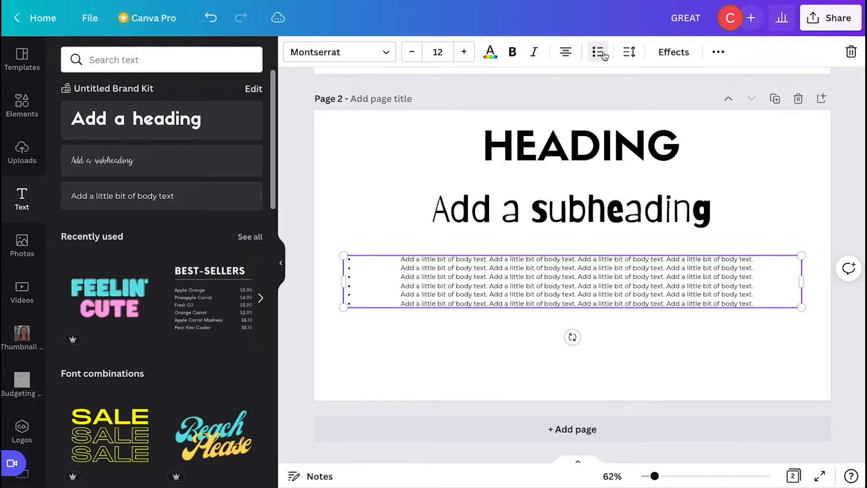
pyautogui.click(598, 52)
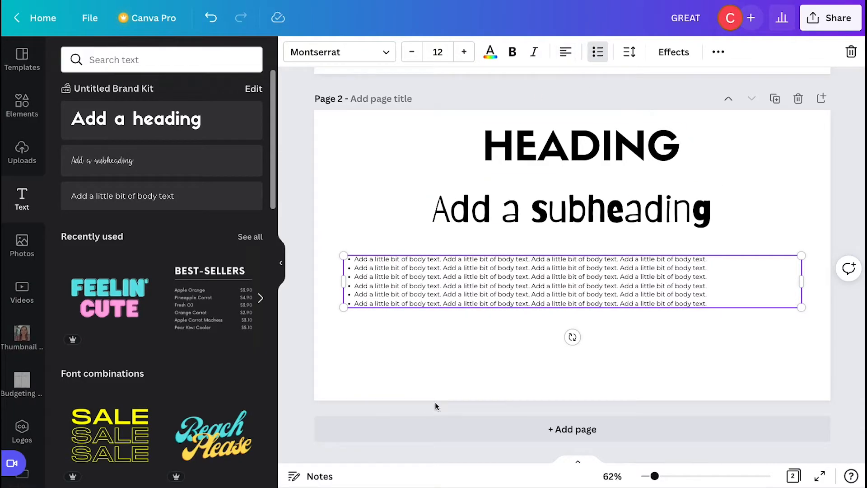
pyautogui.click(597, 51)
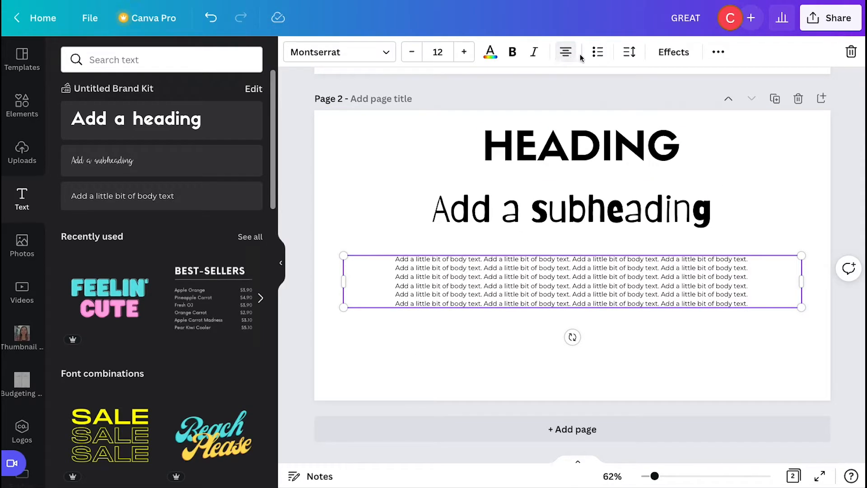
pyautogui.click(629, 52)
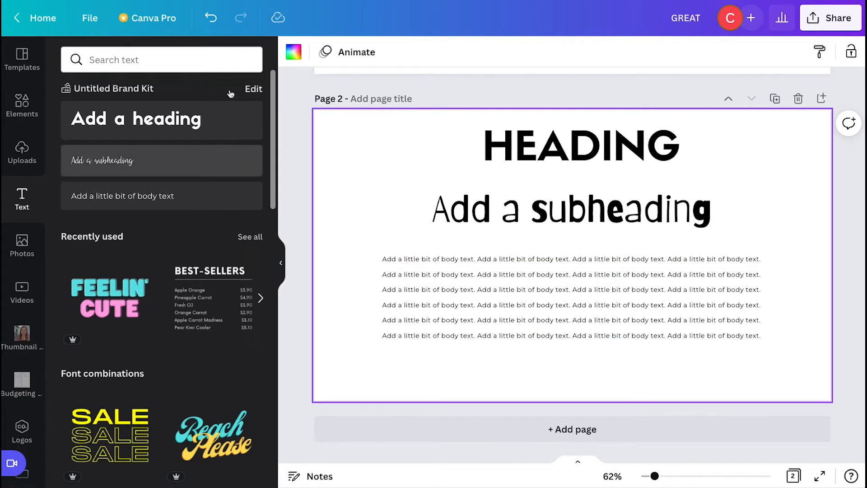
# Step: Review the brand kit's heading, subheading and body fonts, then go to Home
pyautogui.click(253, 89)
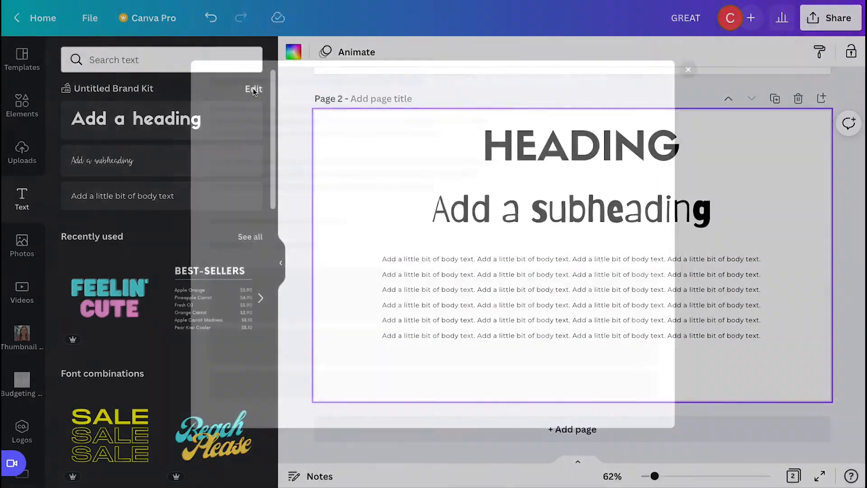
pyautogui.click(253, 89)
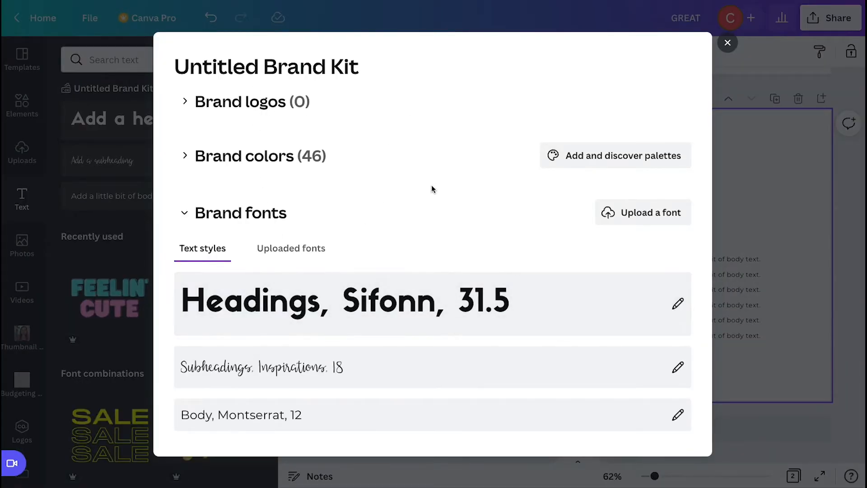
pyautogui.click(727, 43)
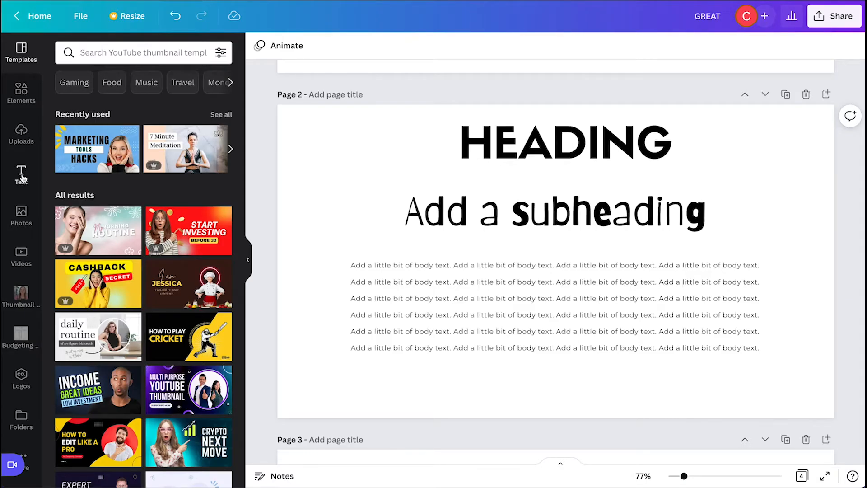
pyautogui.click(20, 174)
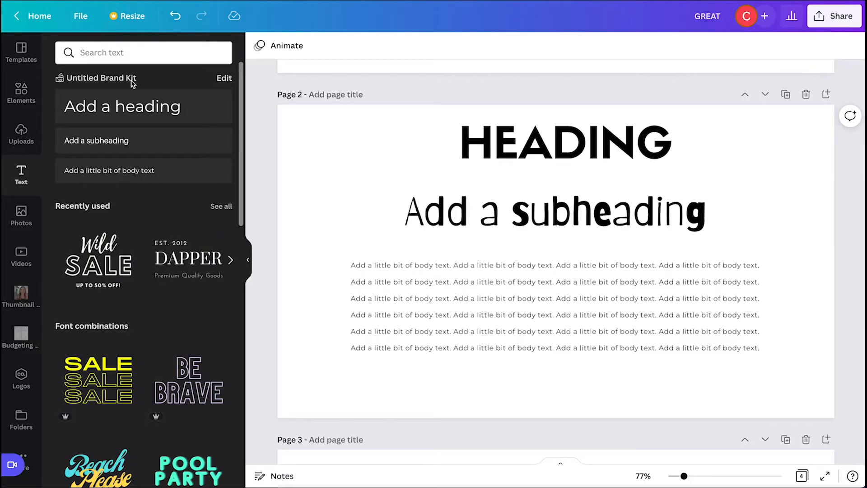
pyautogui.click(224, 78)
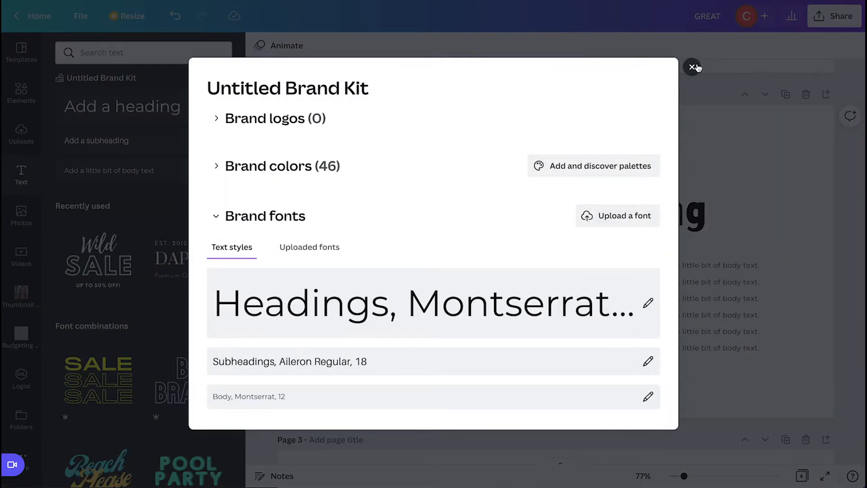
pyautogui.click(692, 67)
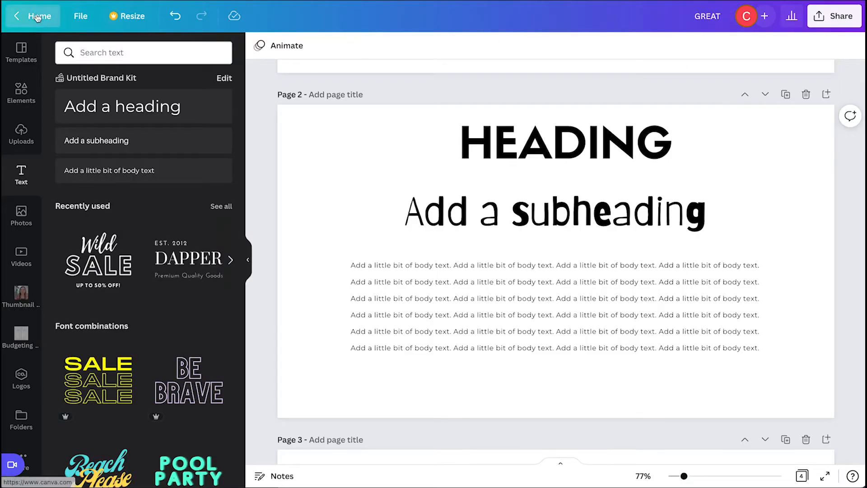
pyautogui.click(41, 15)
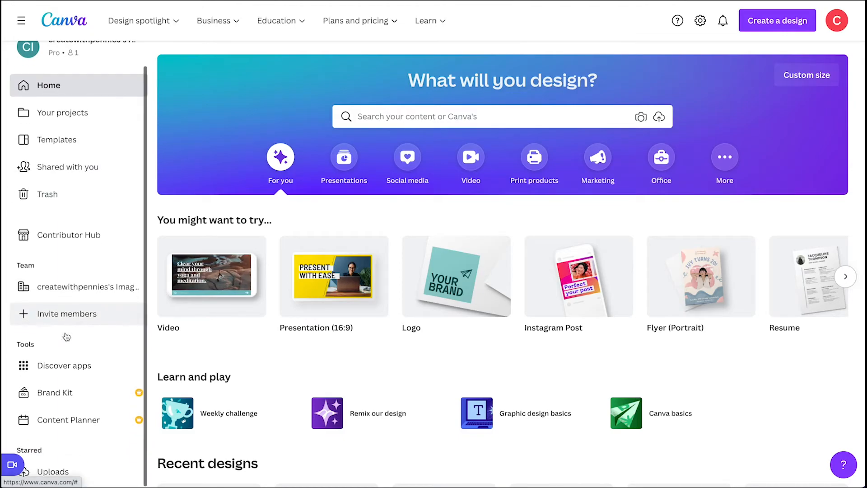
# Step: View the Brand Kit page, then show the Montserrat and Aileron brand font styles
pyautogui.click(55, 392)
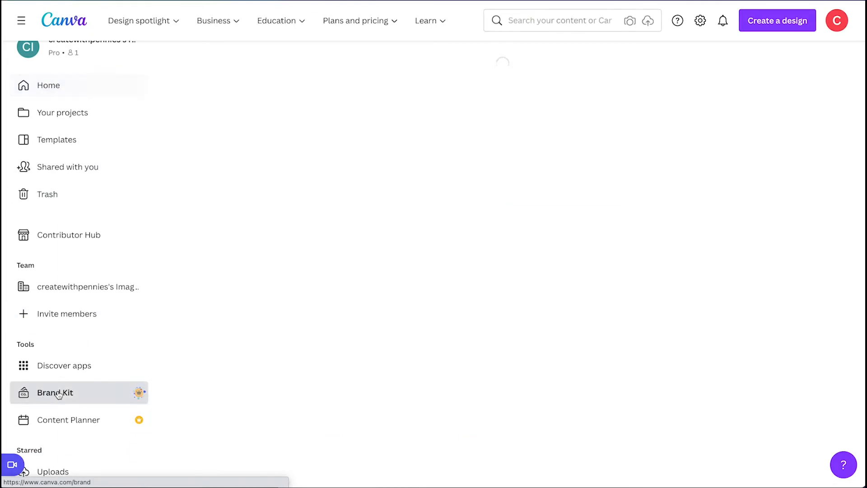
pyautogui.click(55, 392)
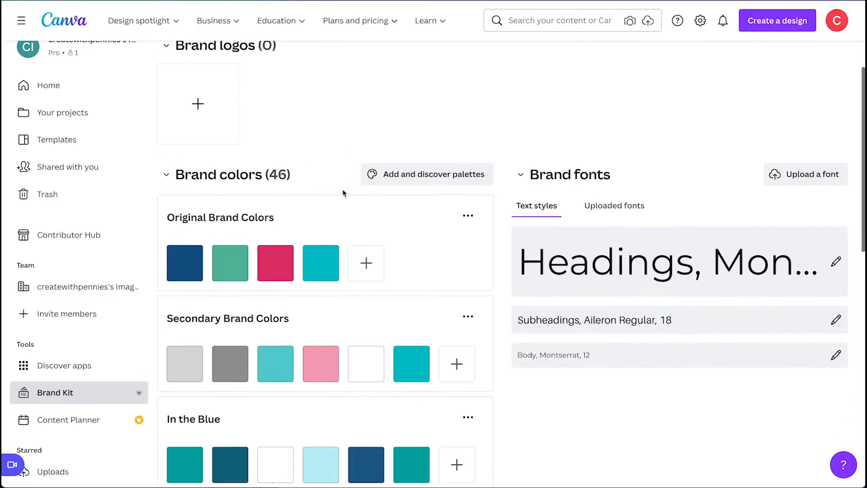
pyautogui.scroll(-3)
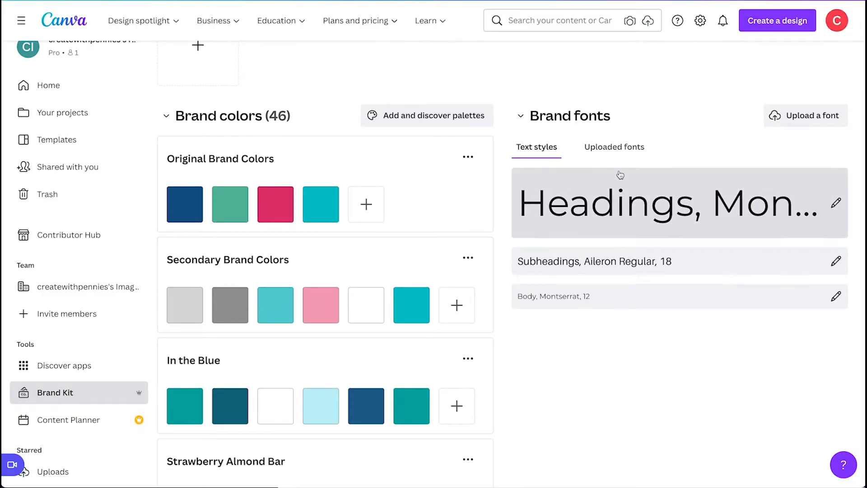
pyautogui.click(836, 203)
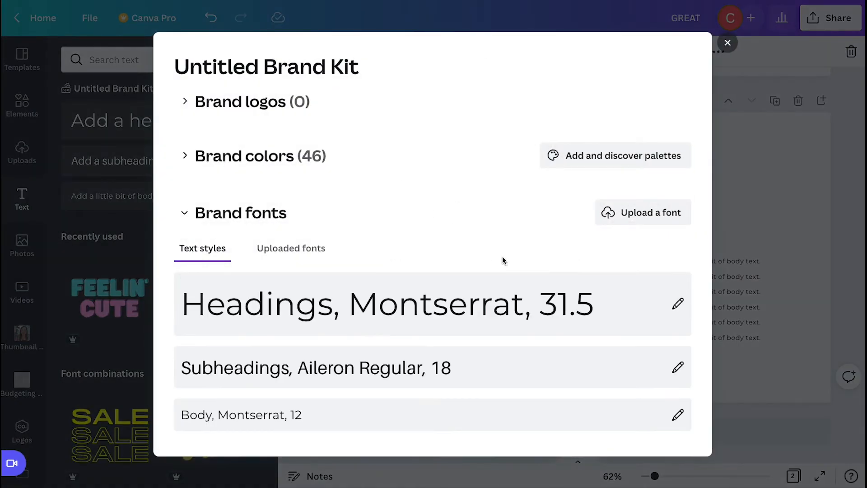
# Step: Enlarge the brand kit's default heading size
pyautogui.click(677, 303)
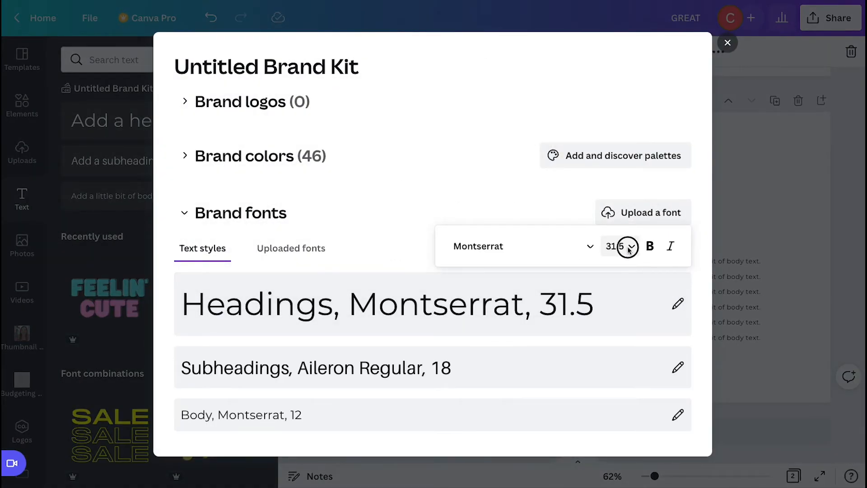
pyautogui.click(627, 246)
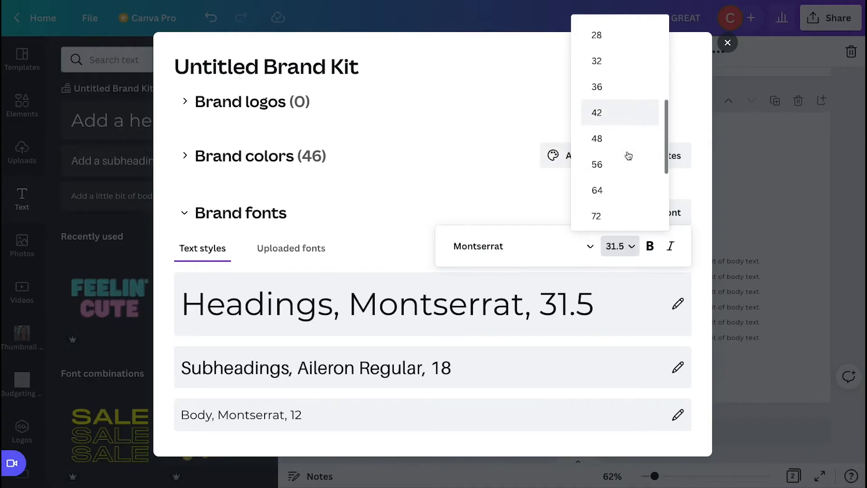
pyautogui.click(727, 43)
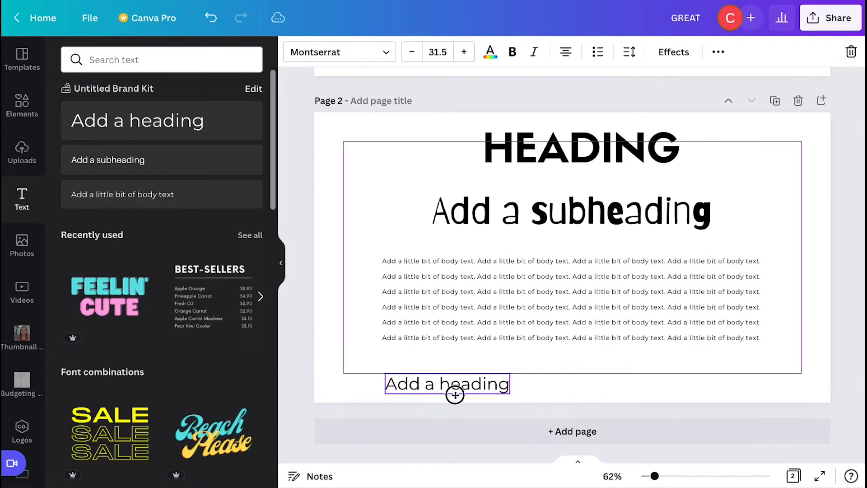
# Step: Add a new, larger heading at the bottom of page 2 and deselect it
pyautogui.click(160, 121)
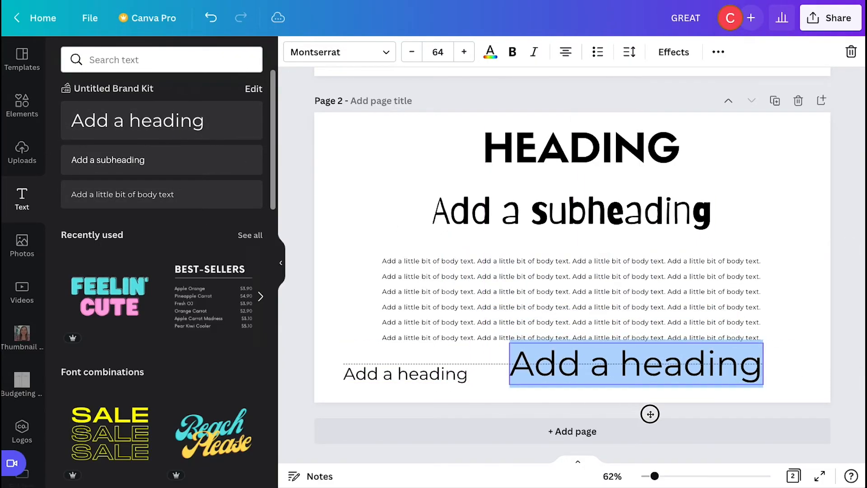
pyautogui.click(634, 363)
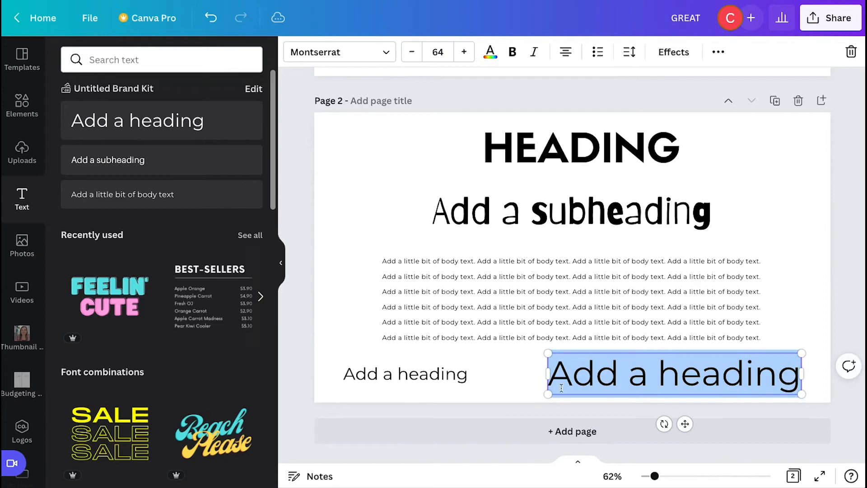
pyautogui.click(523, 387)
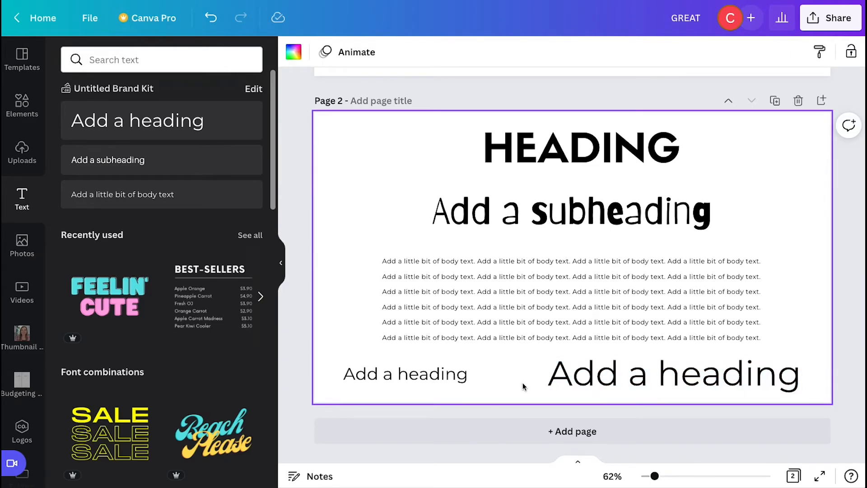
pyautogui.scroll(3)
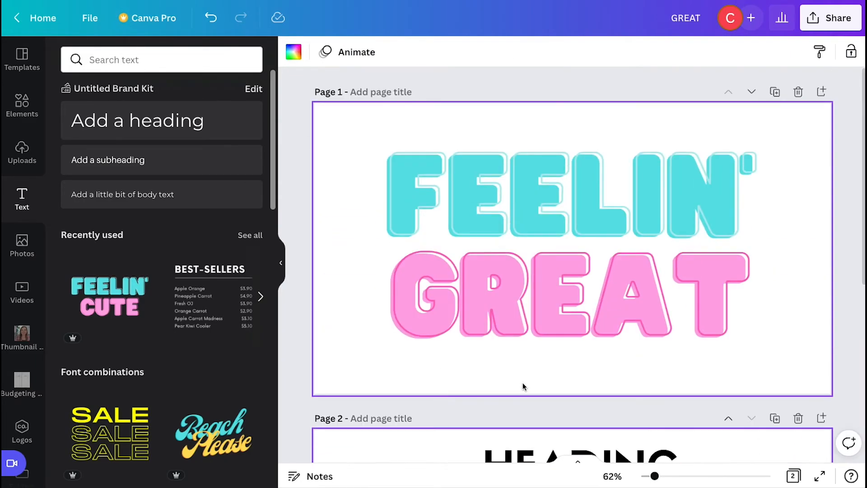
pyautogui.scroll(-3)
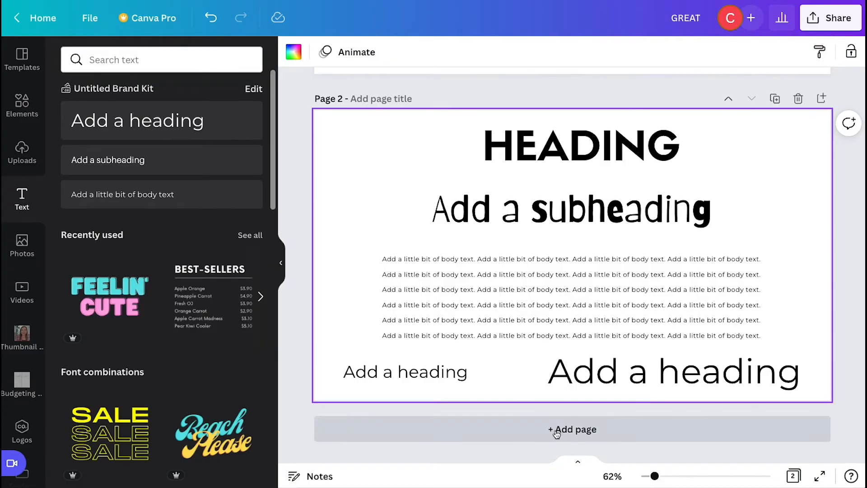
# Step: Add a third blank page and browse the font combinations
pyautogui.click(572, 429)
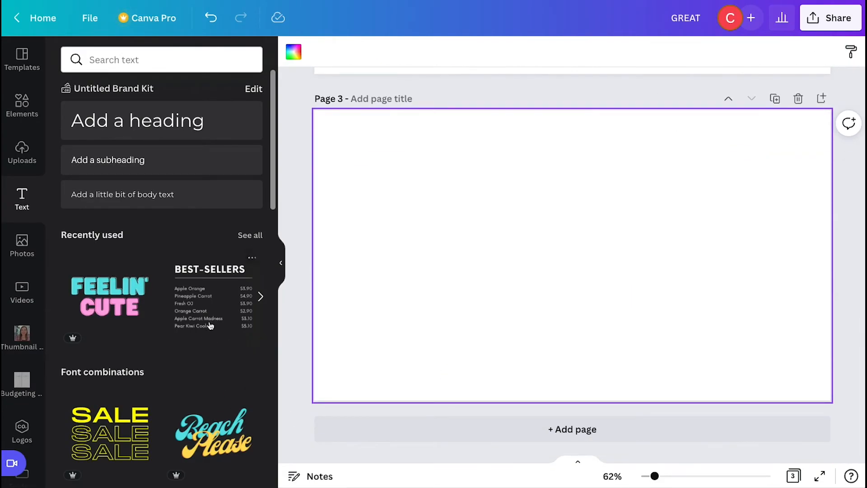
pyautogui.scroll(-3)
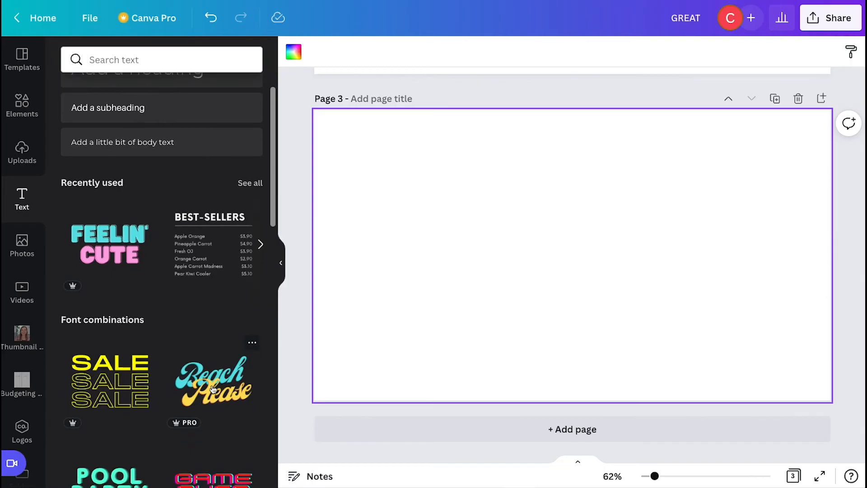
pyautogui.scroll(-3)
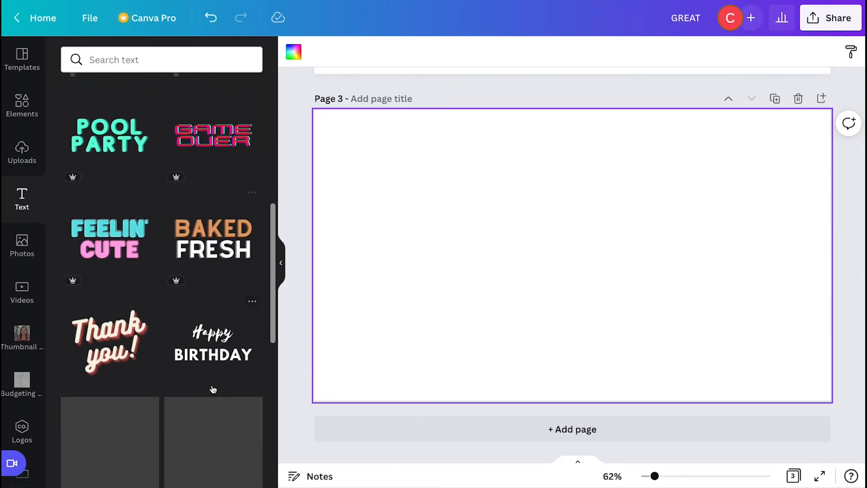
pyautogui.scroll(-3)
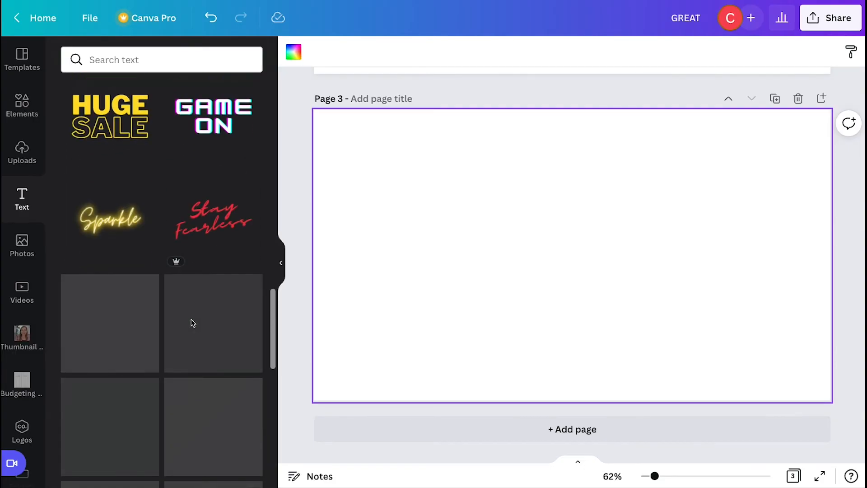
pyautogui.click(22, 197)
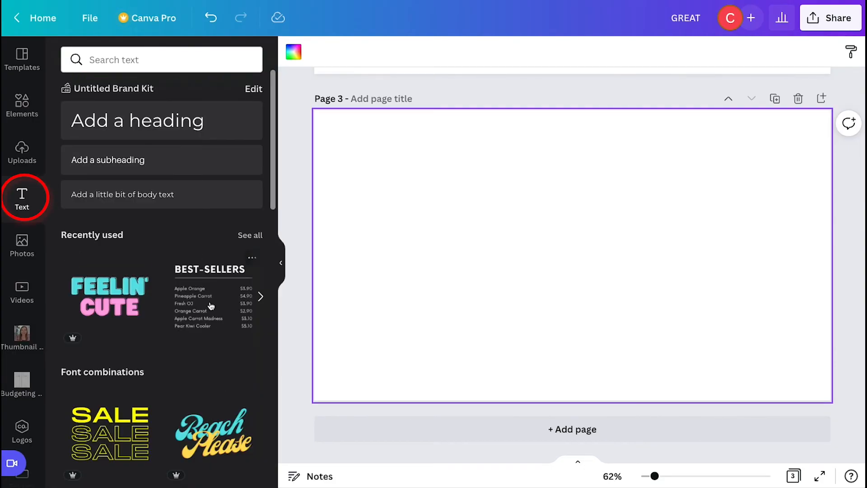
pyautogui.scroll(-3)
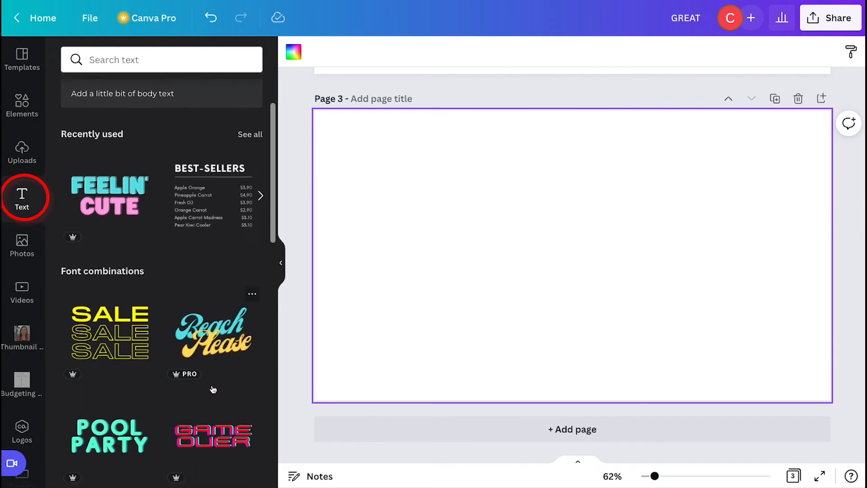
pyautogui.scroll(-3)
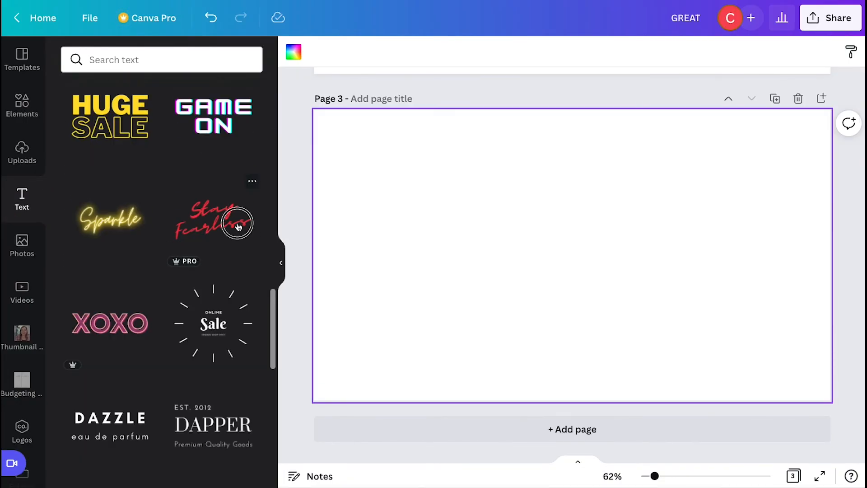
pyautogui.moveTo(217, 424)
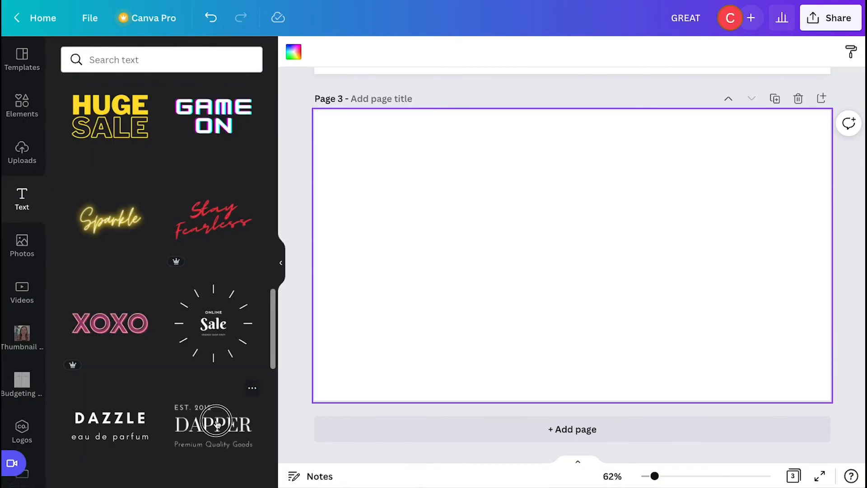
# Step: Place the DAPPER combination on page 3, then swap it for Wild SALE — UP TO 50% OFF!
pyautogui.click(212, 425)
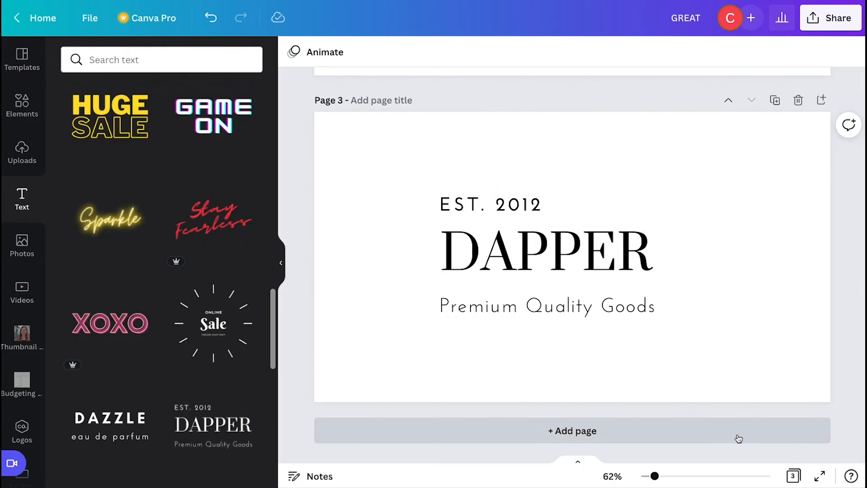
pyautogui.click(547, 251)
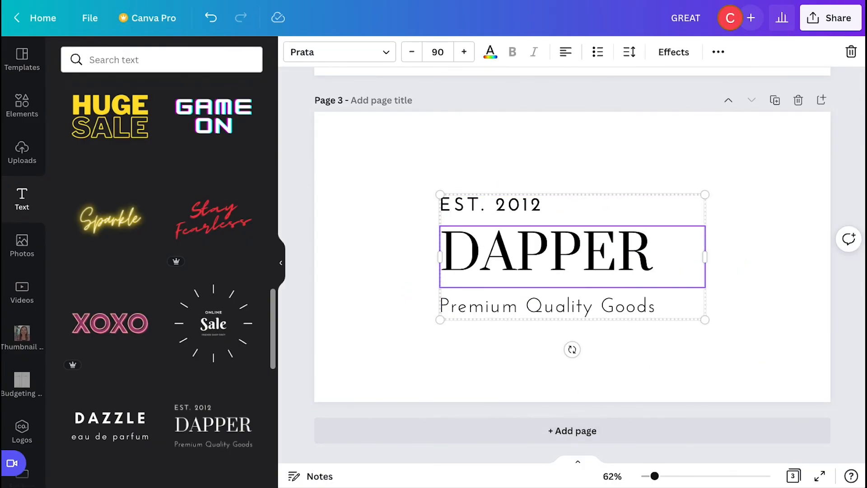
pyautogui.click(212, 269)
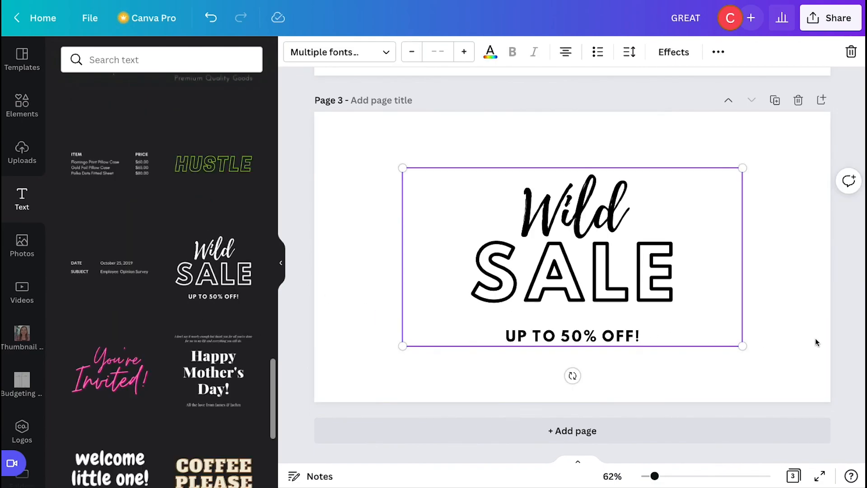